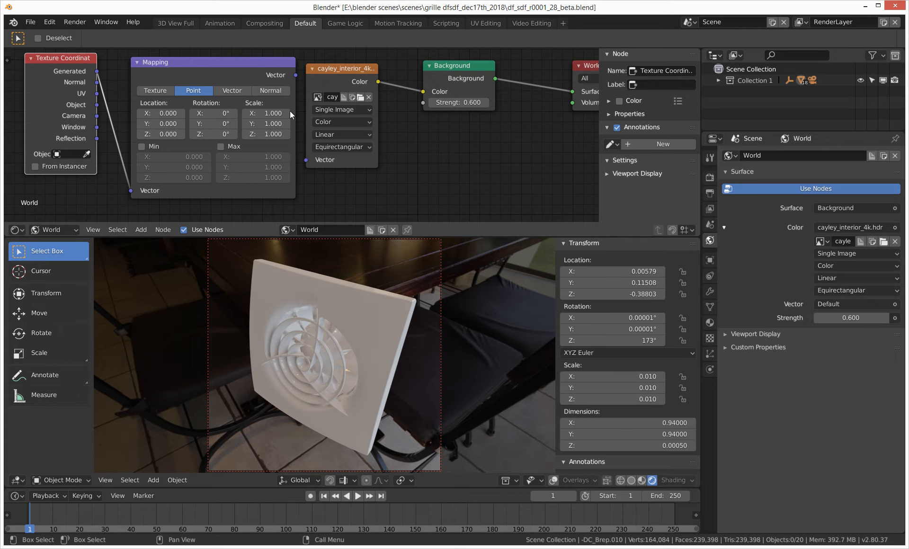
Connect the Mapping Vector output into the cayley_interior Environment Texture's Vector input.
drag(296, 77, 304, 162)
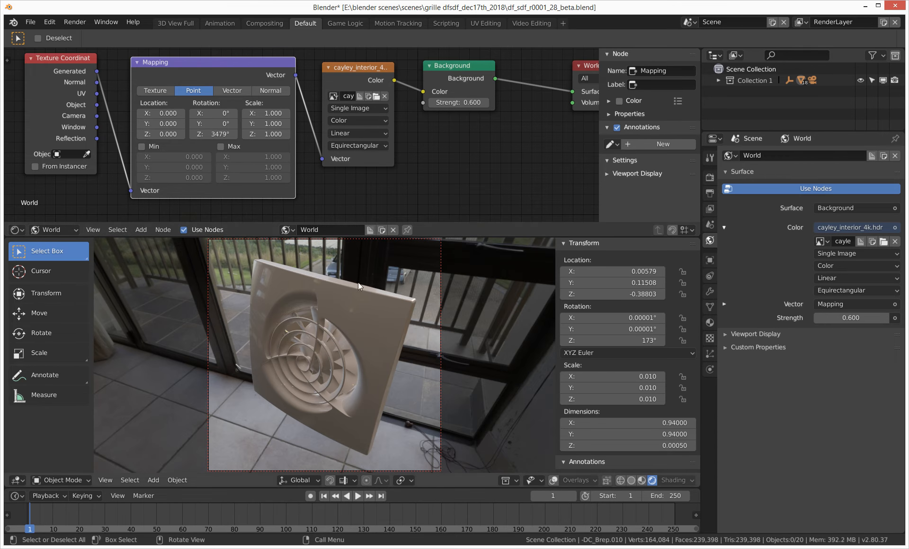
mouse_move(280, 345)
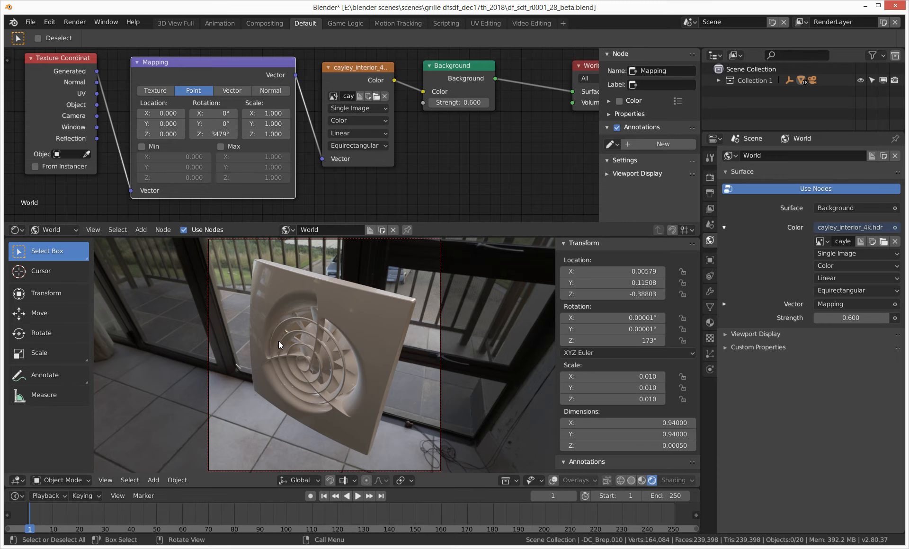
mouse_move(406, 343)
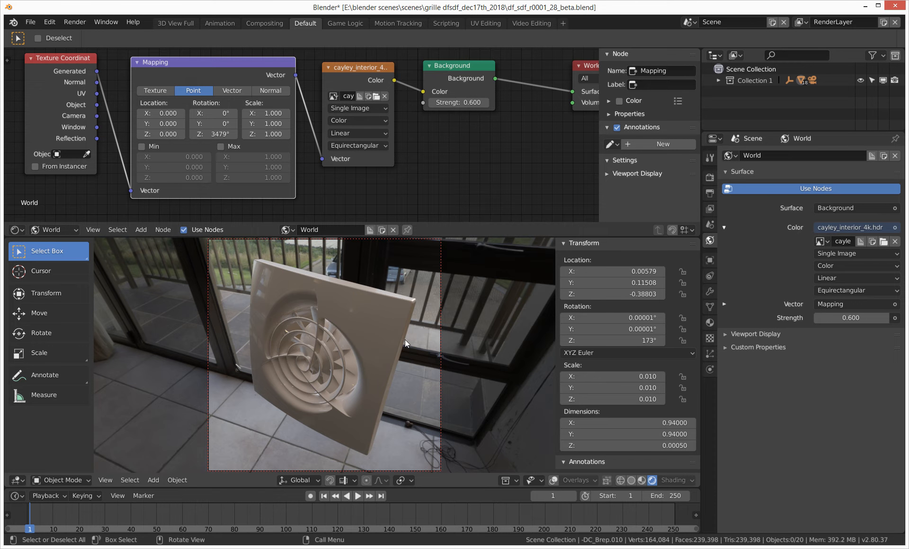
mouse_move(236, 374)
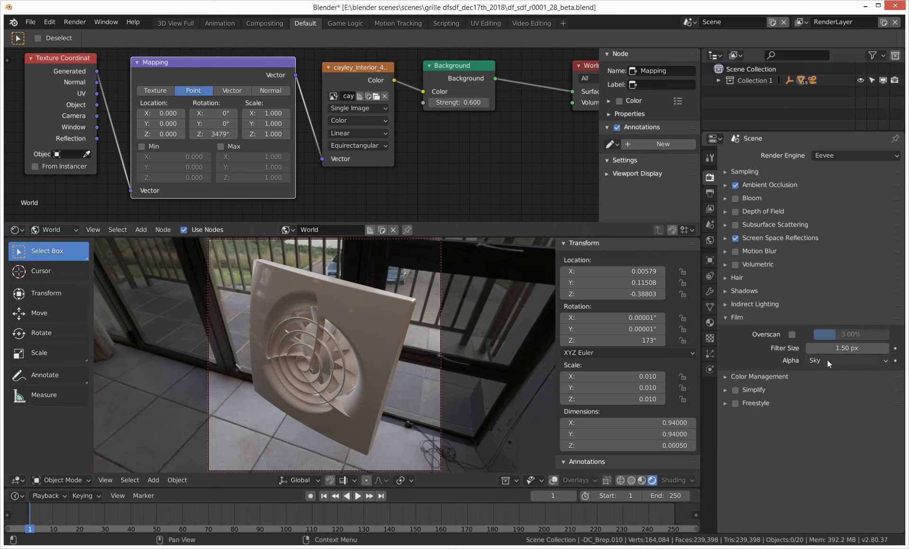
Set Film Alpha from Sky to Transparent so the render background is clear.
click(846, 360)
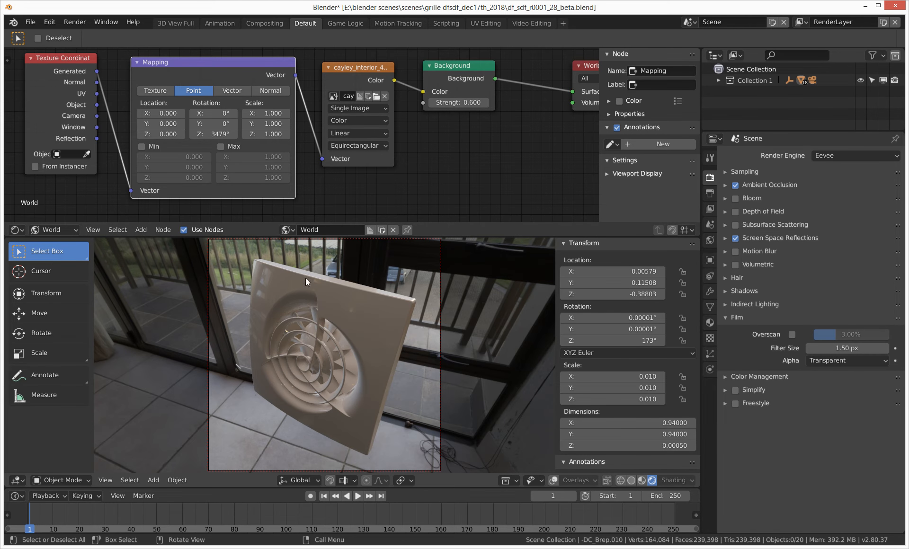
mouse_move(381, 372)
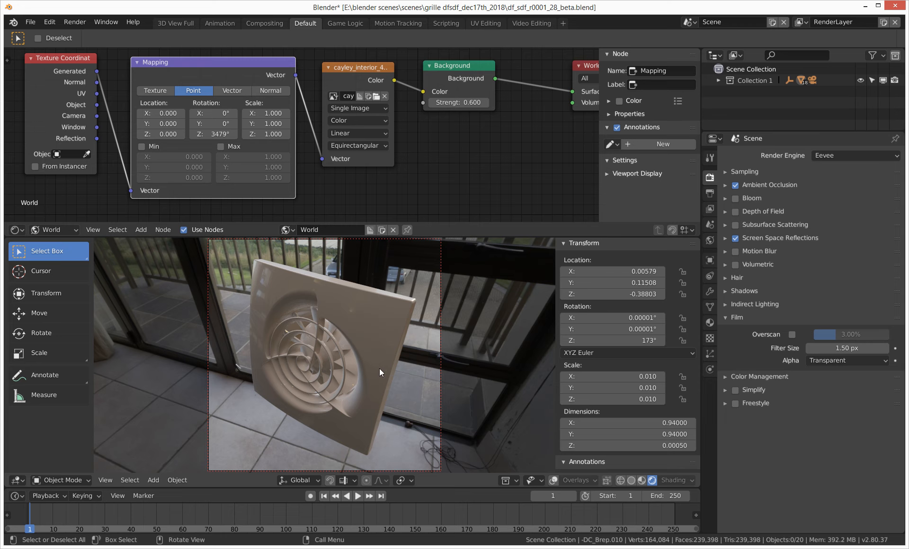
mouse_move(123, 169)
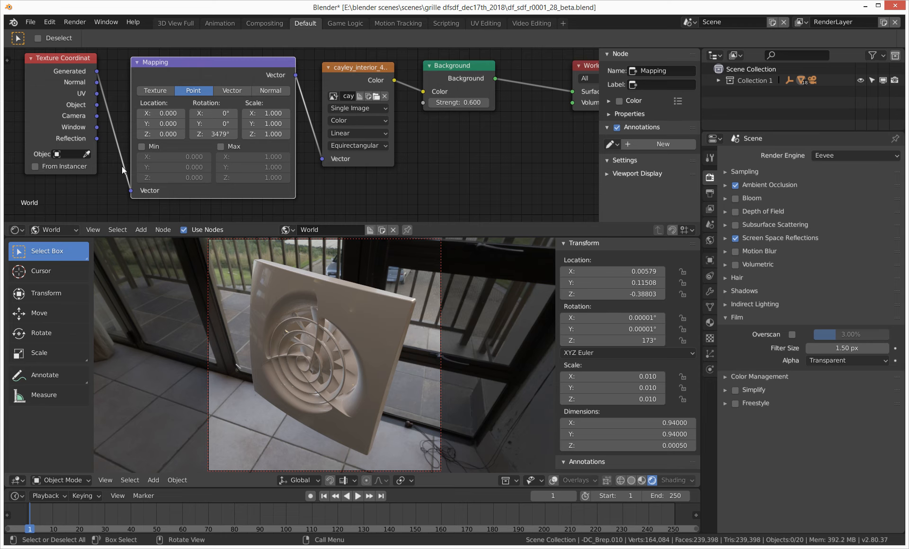
click(74, 22)
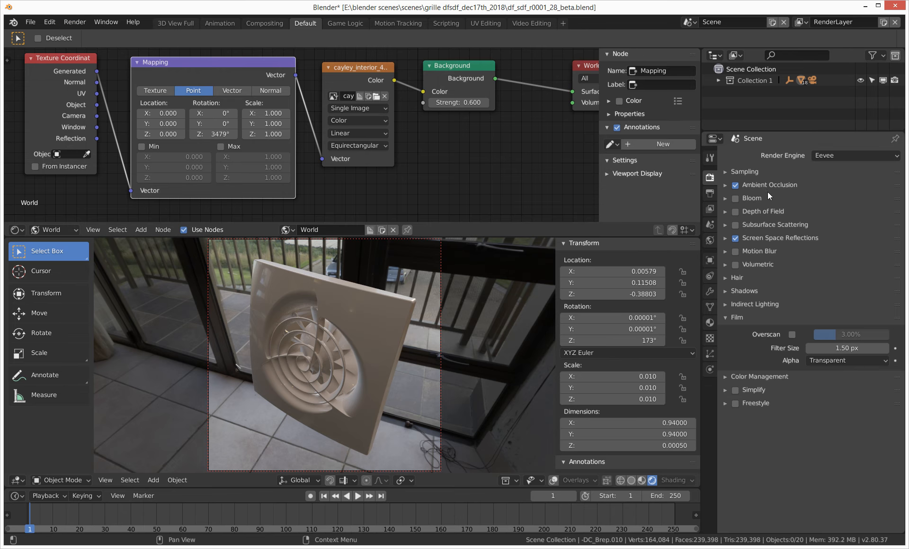
Set the output resolution percentage to 30% of the 2000 × 2000 frame.
click(710, 193)
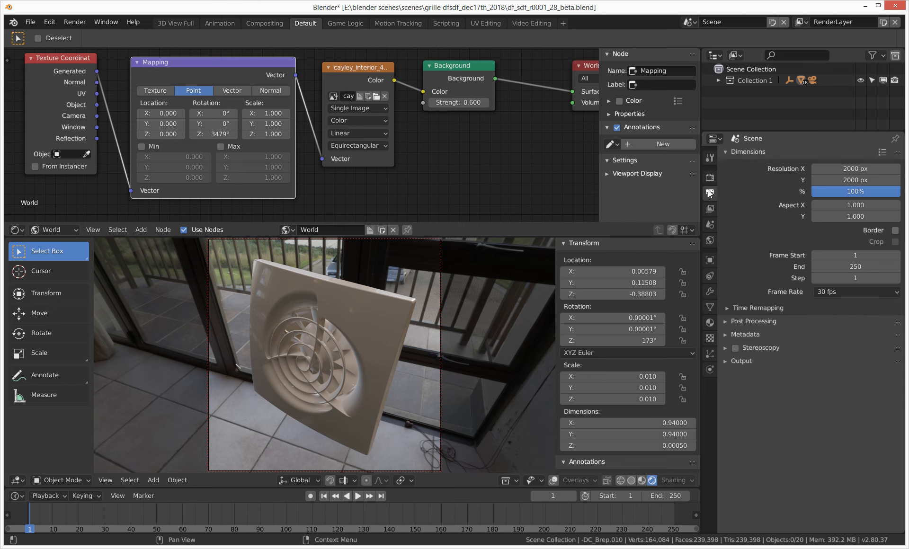
mouse_move(842, 250)
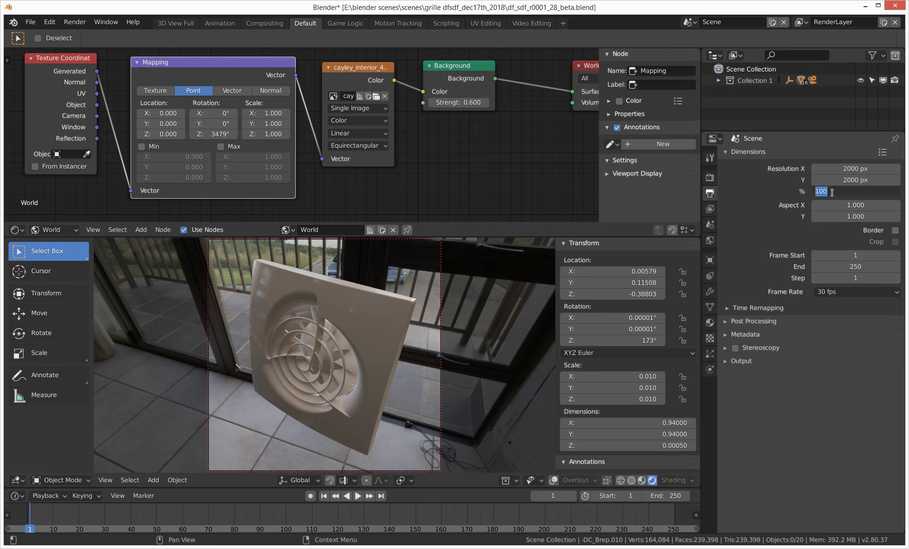
text(30%)
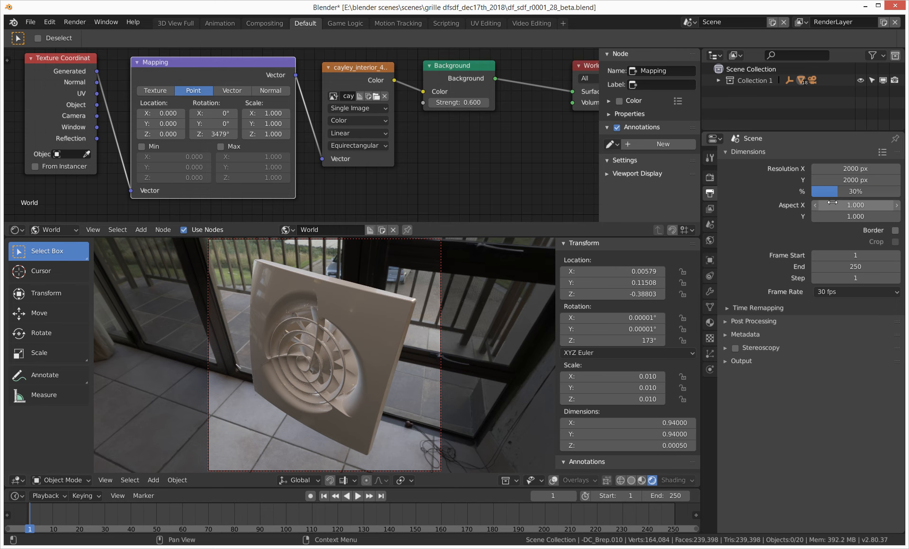
click(74, 22)
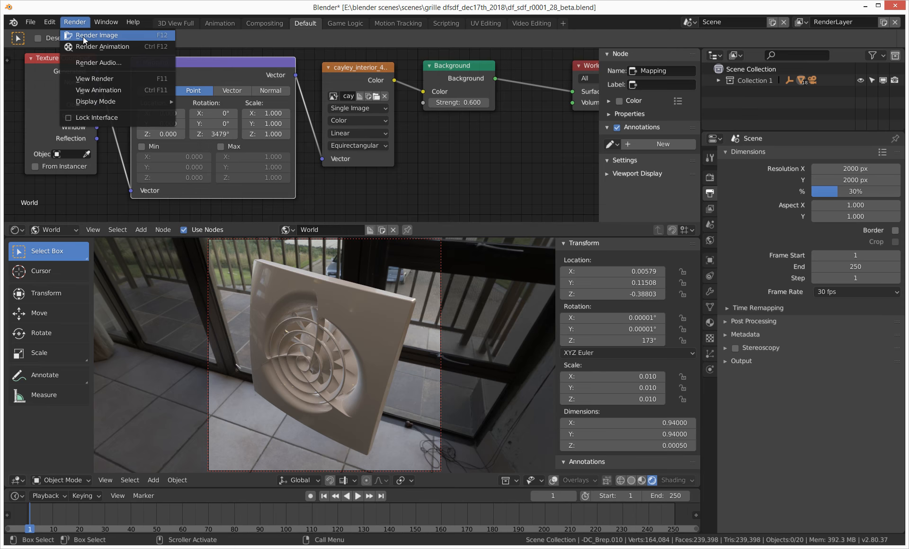
Render the still via Render Image, inspect the grille on transparent background, then close the result.
click(97, 35)
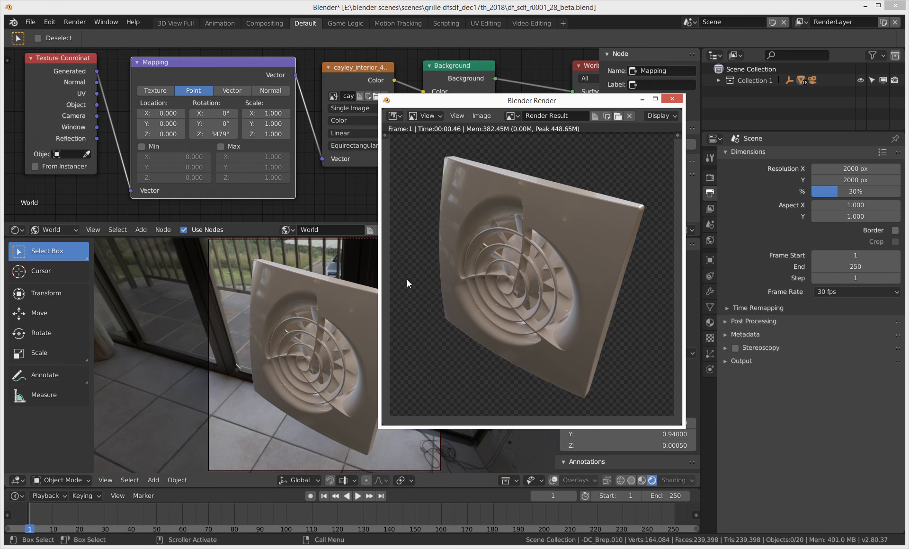
mouse_move(559, 321)
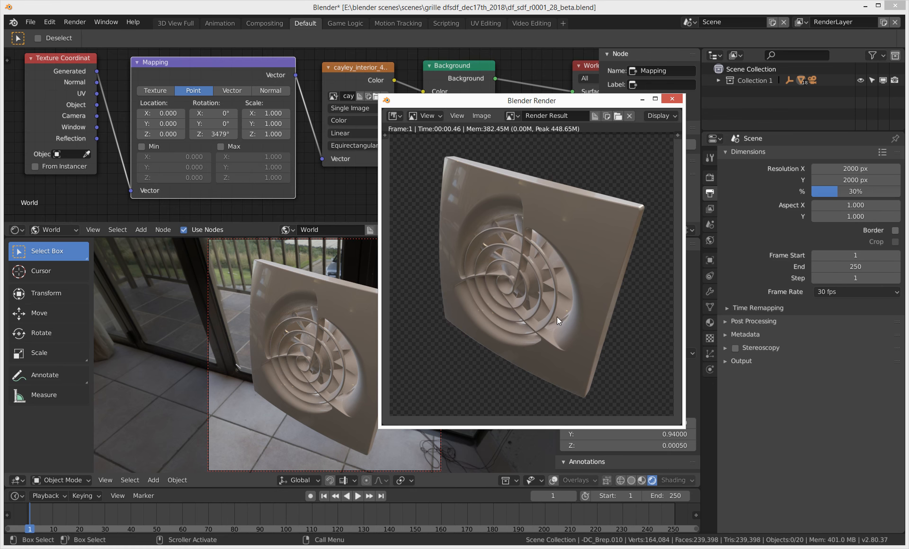
mouse_move(566, 341)
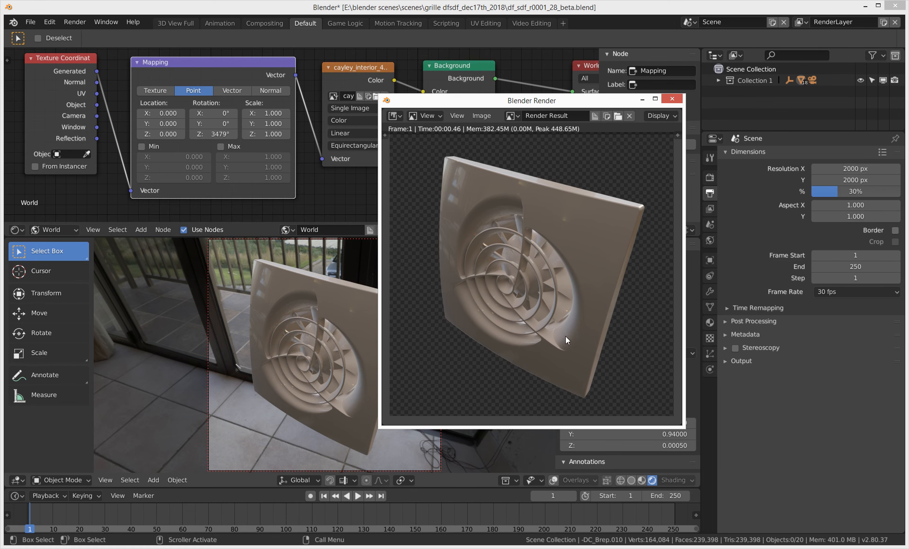
mouse_move(609, 138)
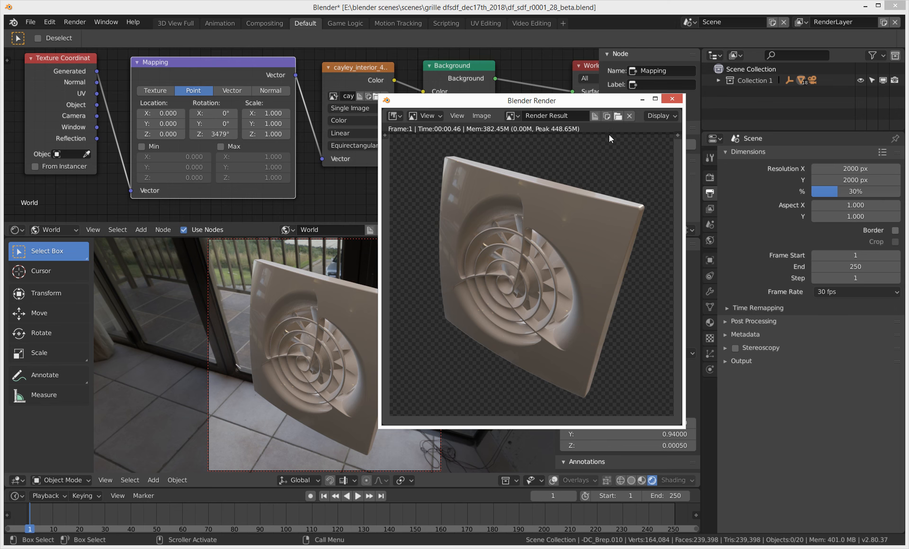
drag(529, 100, 464, 105)
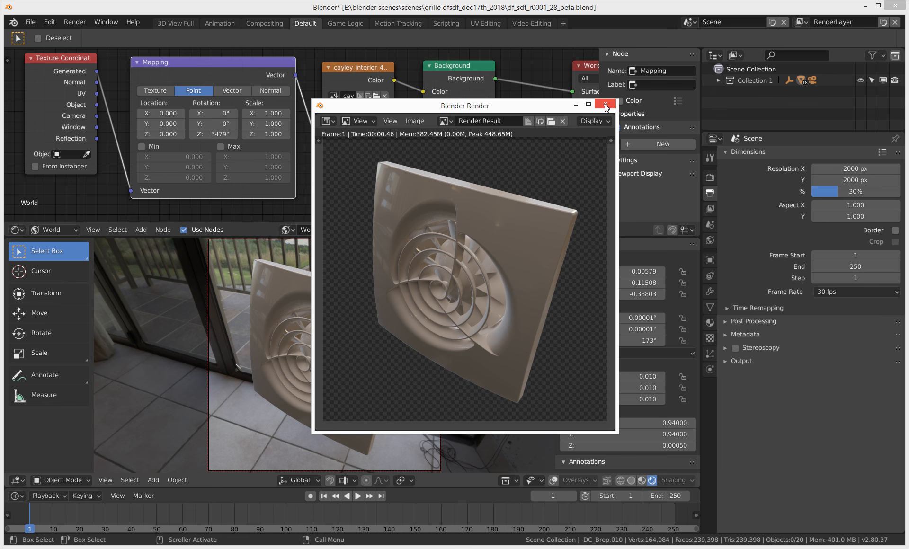
click(605, 105)
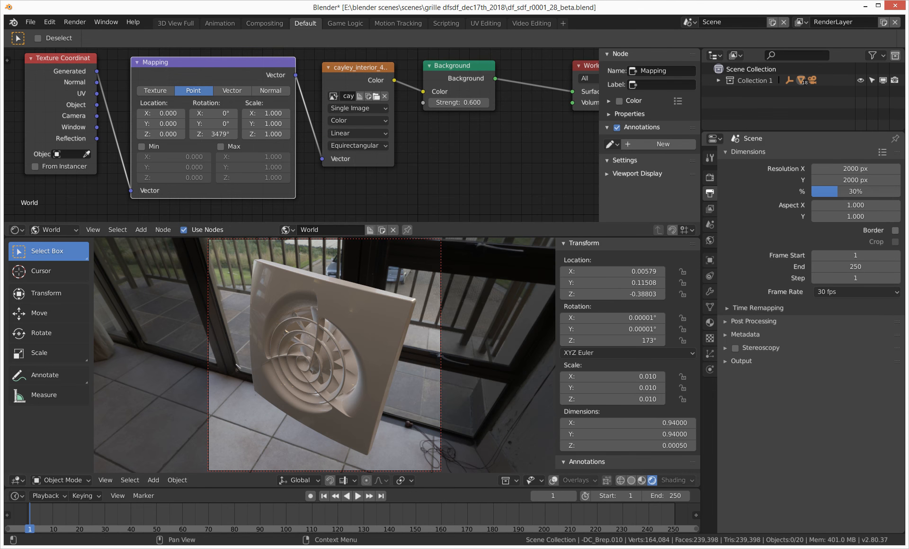
mouse_move(801, 254)
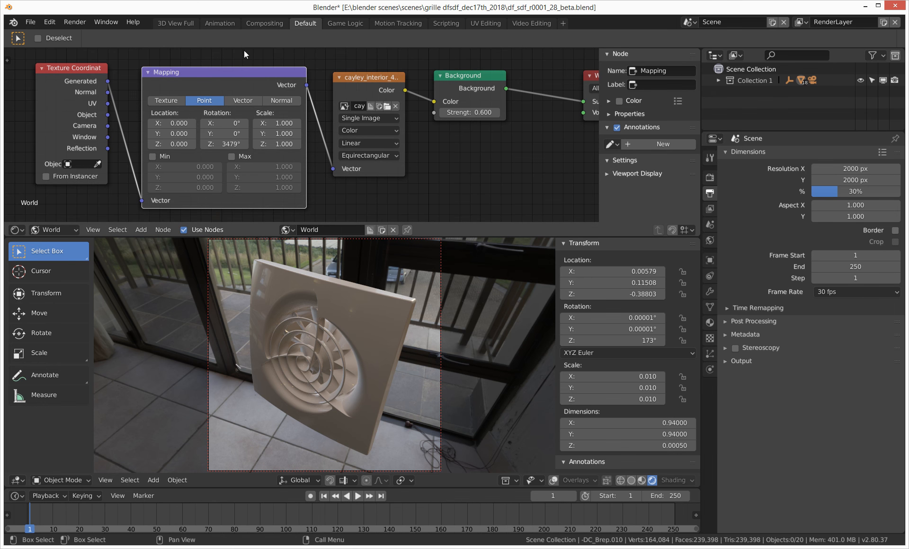
mouse_move(400, 177)
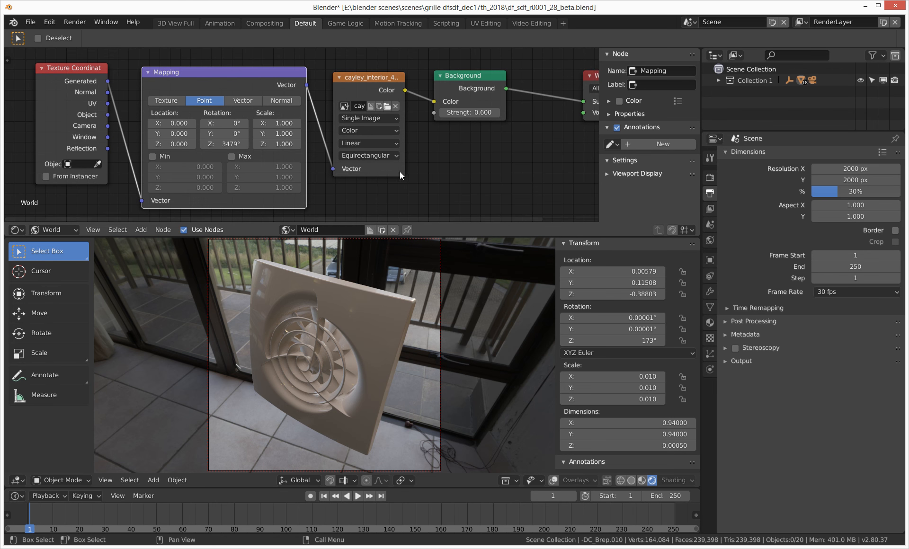